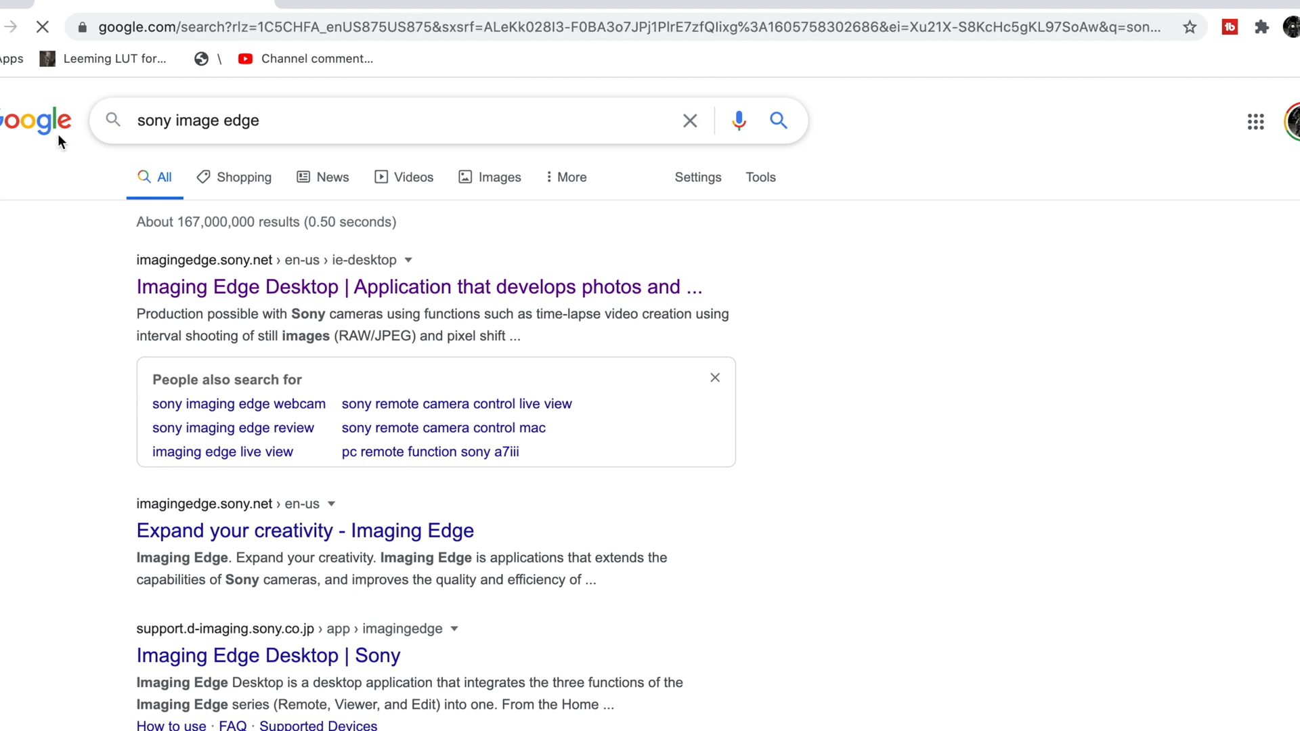
- Download the Mac version of Imaging Edge Desktop from Sony's product page
{"action": "left_click", "coordinate": [418, 288]}
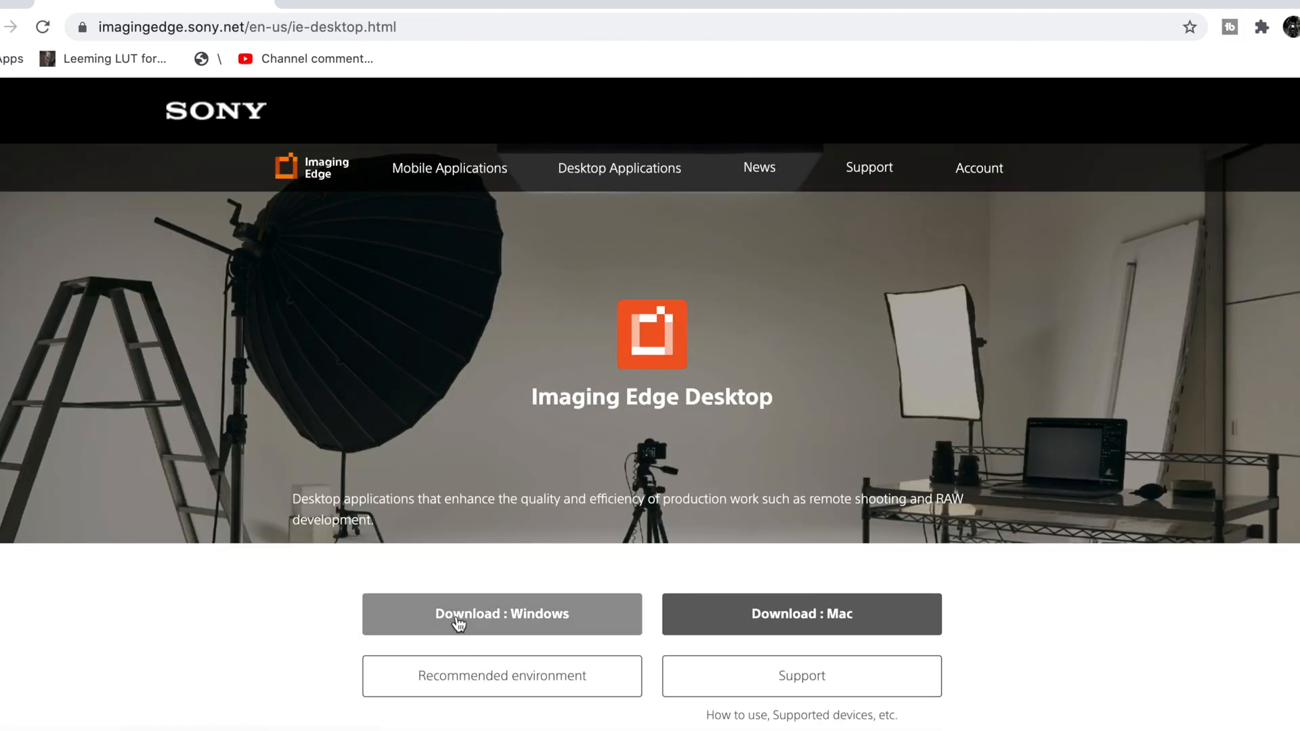
{"action": "left_click", "coordinate": [784, 572]}
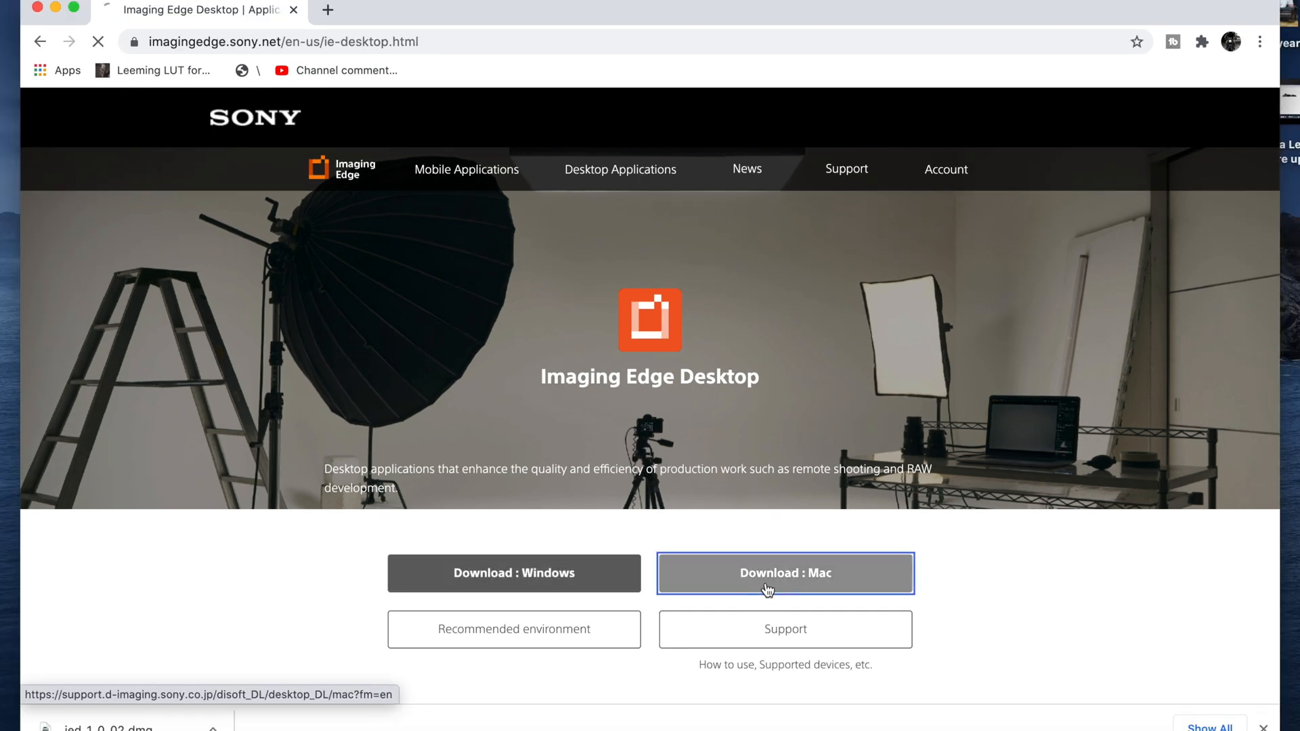
{"action": "left_click", "coordinate": [784, 573]}
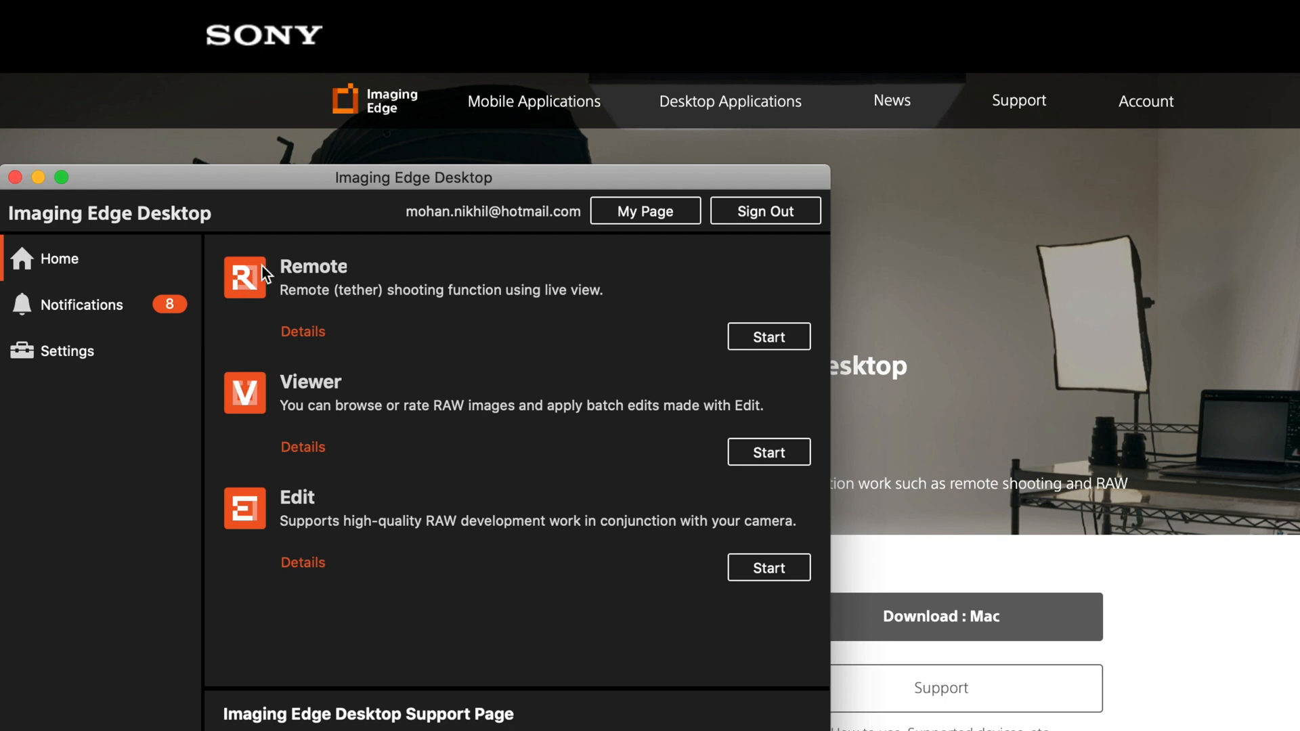
{"action": "mouse_move", "coordinate": [281, 309]}
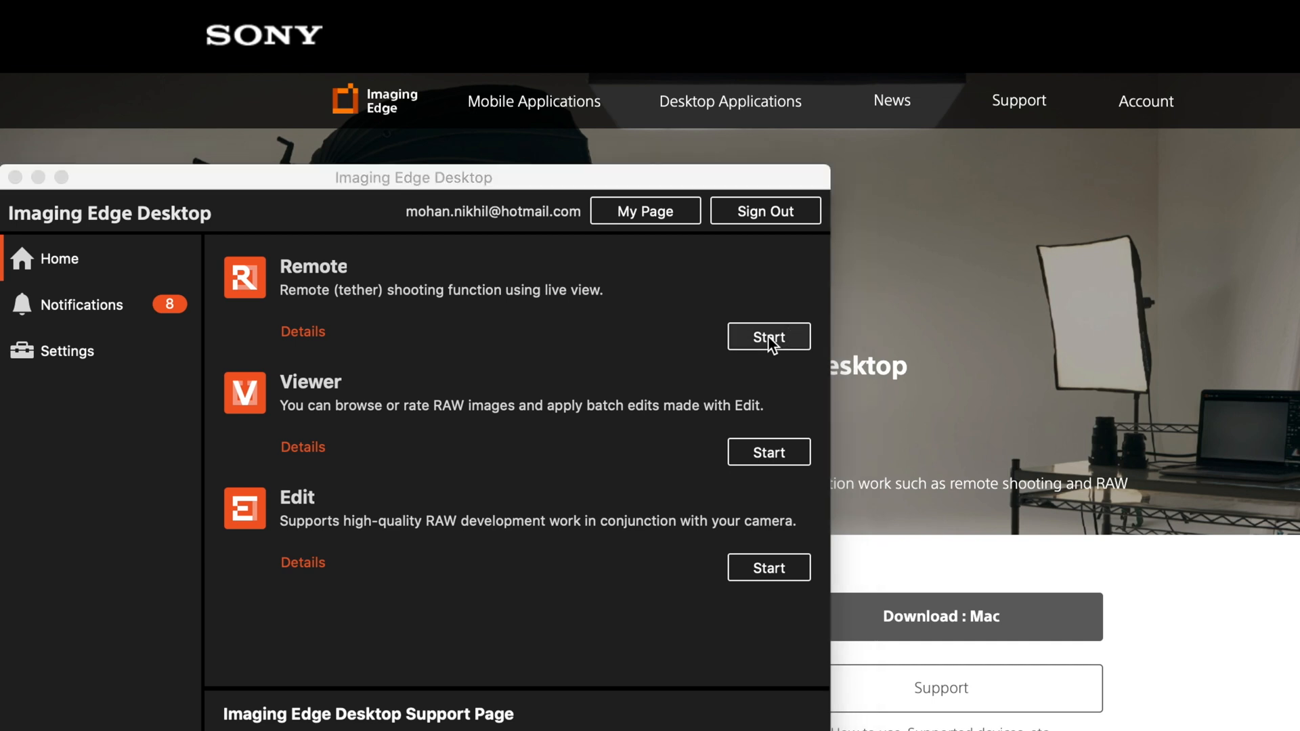
- Start the Remote tethered shooting tool from the Imaging Edge Desktop home panel
{"action": "left_click", "coordinate": [767, 337]}
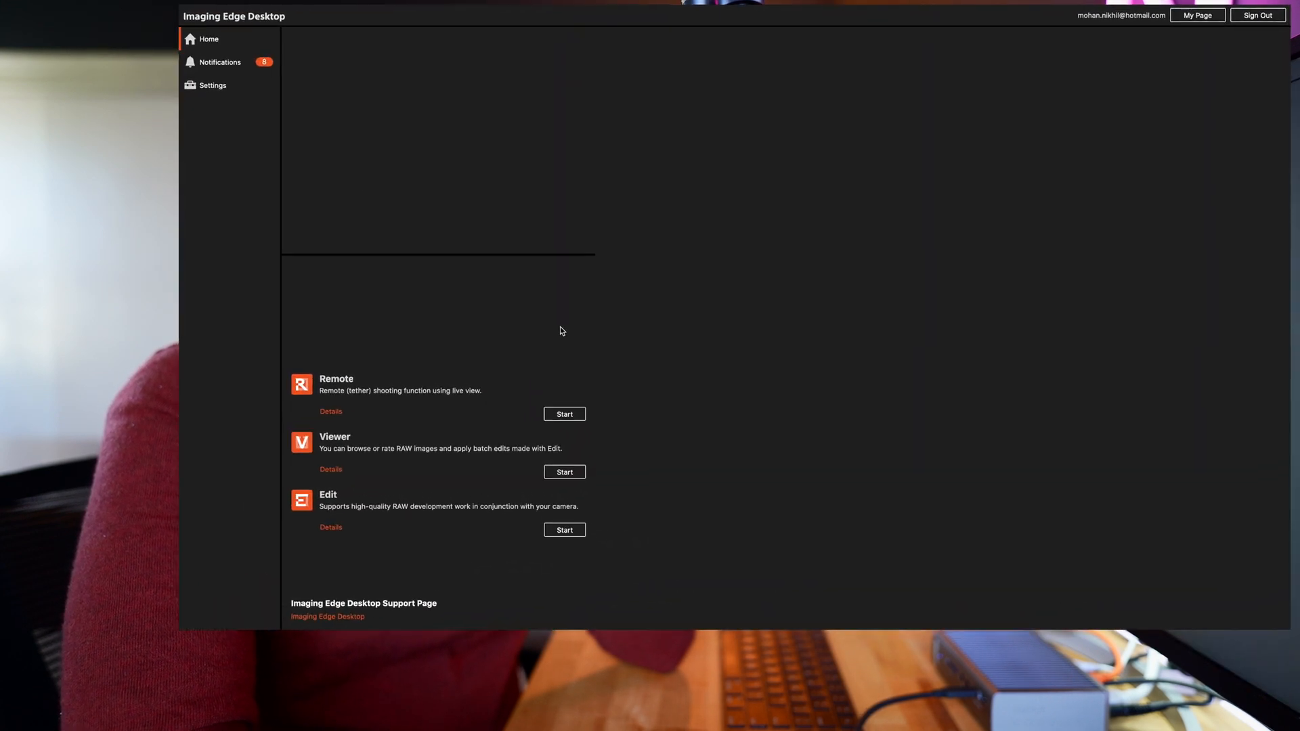
- Connect to the ILCE-7C camera listed over USB in the Remote device list
{"action": "left_click", "coordinate": [564, 414]}
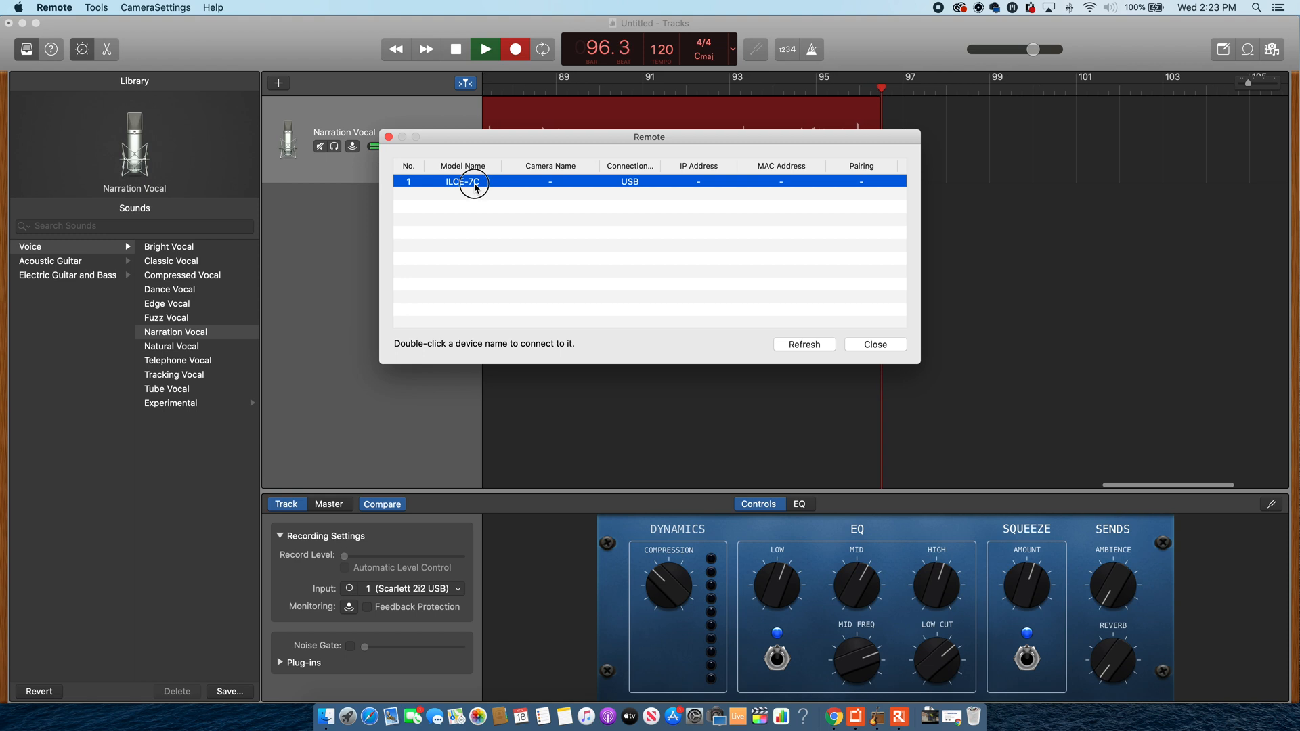
{"action": "double_click", "coordinate": [463, 180]}
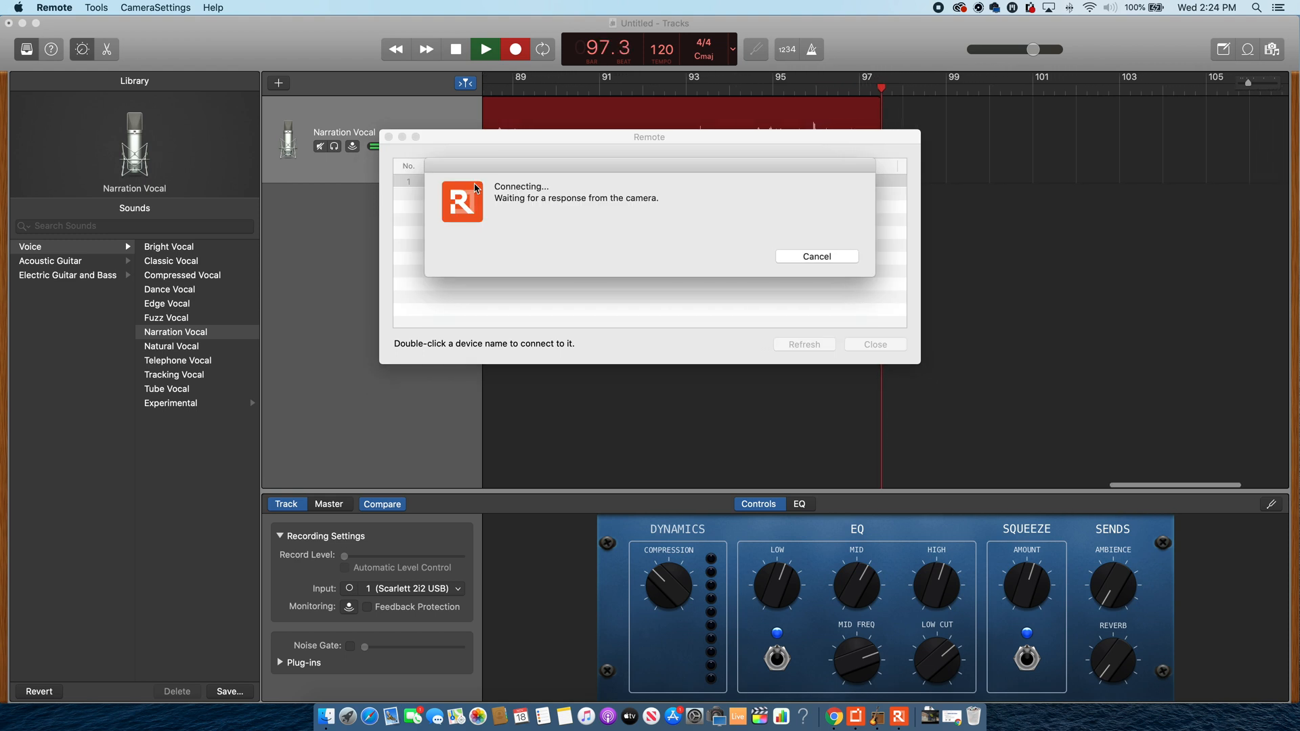